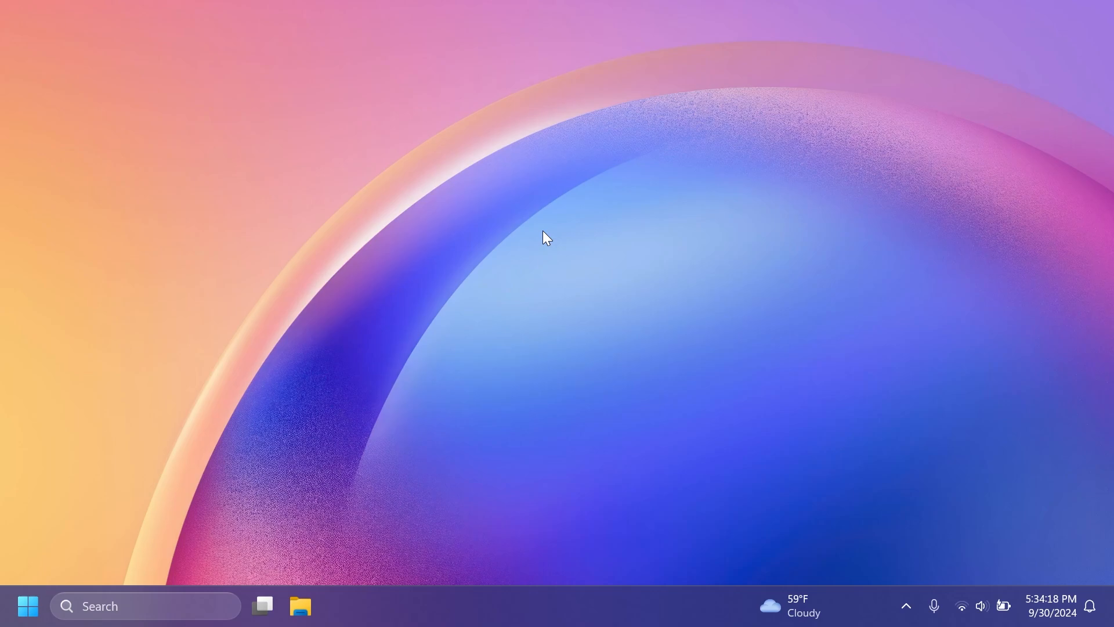
mouse_move(709, 367)
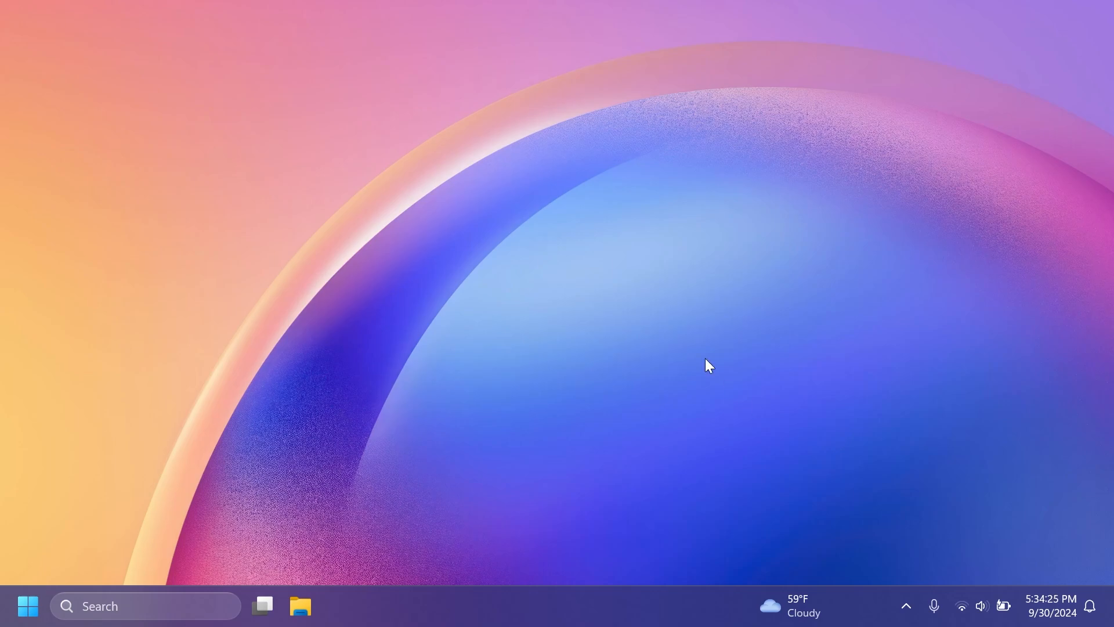
Open the notification center and calendar from the taskbar clock
click(1051, 606)
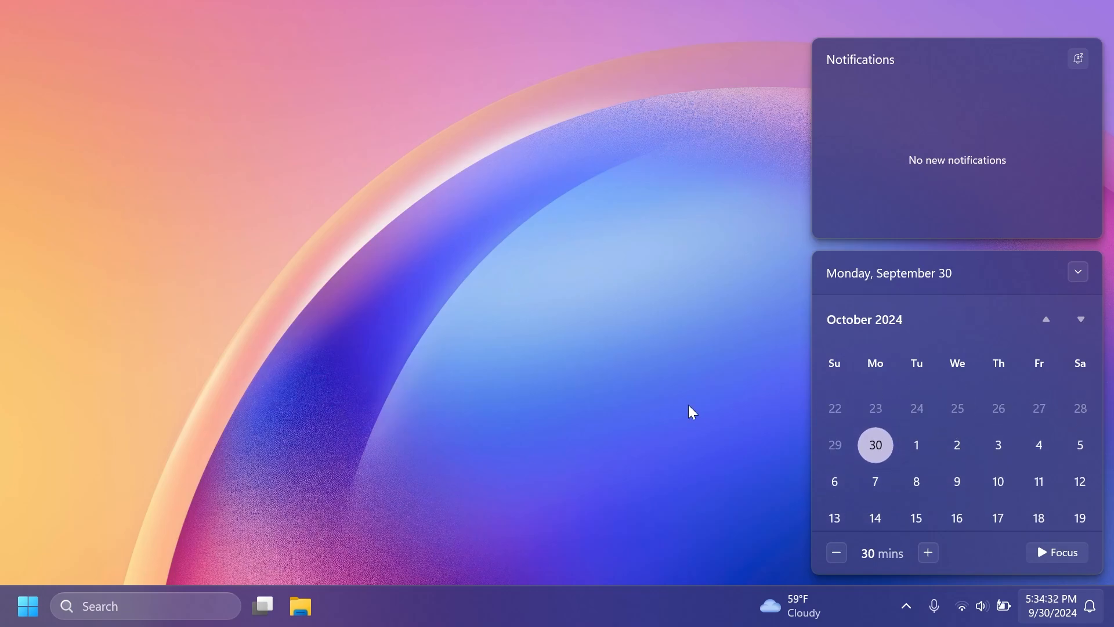
mouse_move(803, 387)
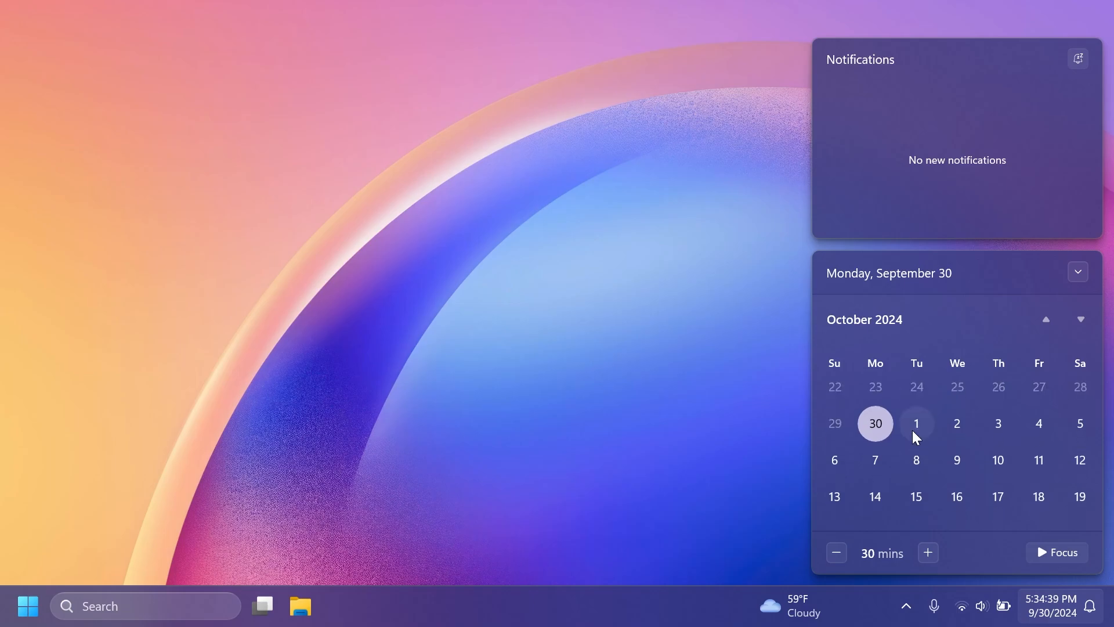
mouse_move(974, 423)
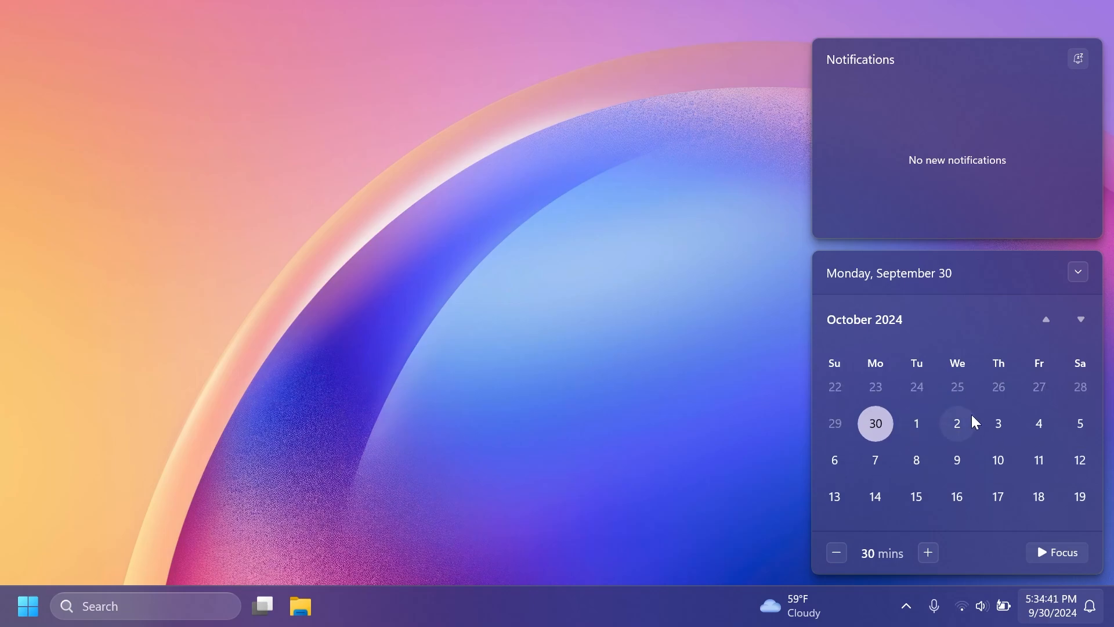
mouse_move(917, 423)
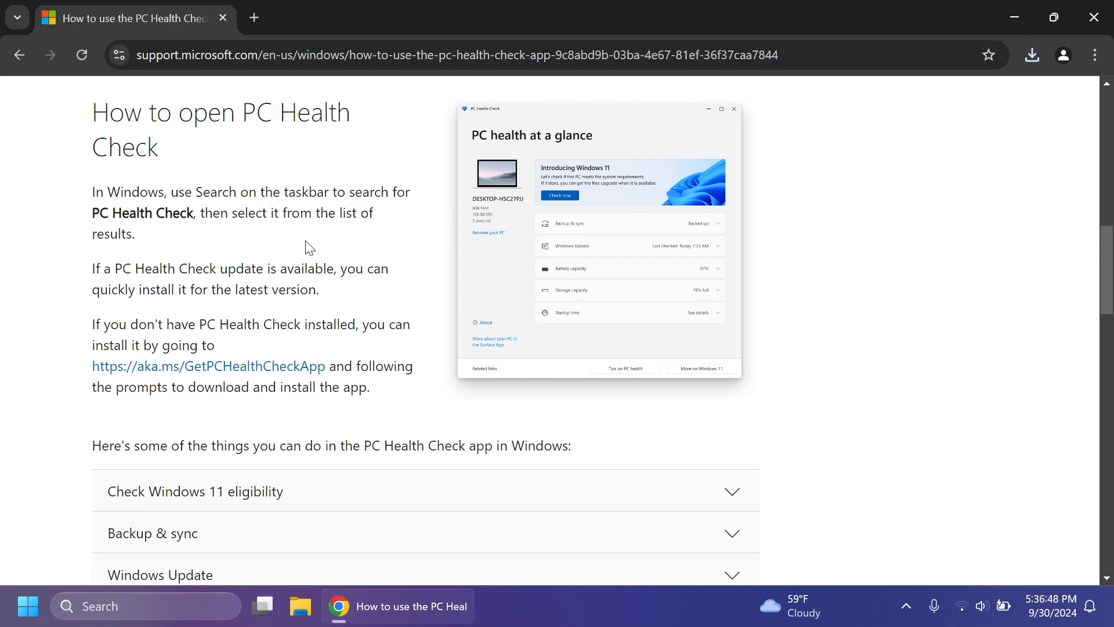
mouse_move(260, 126)
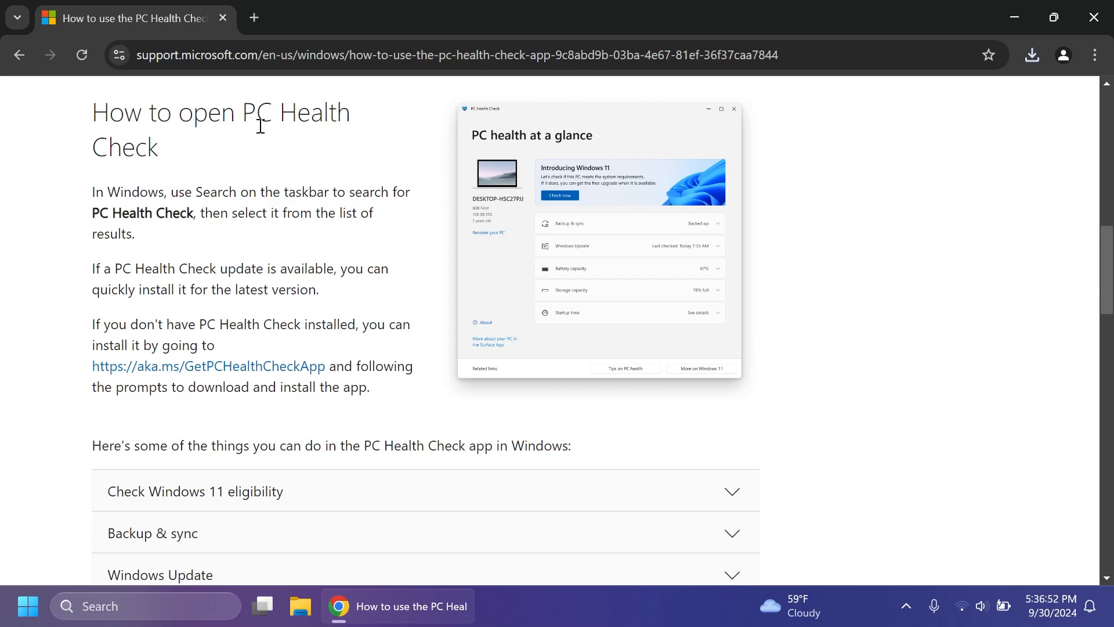
mouse_move(298, 235)
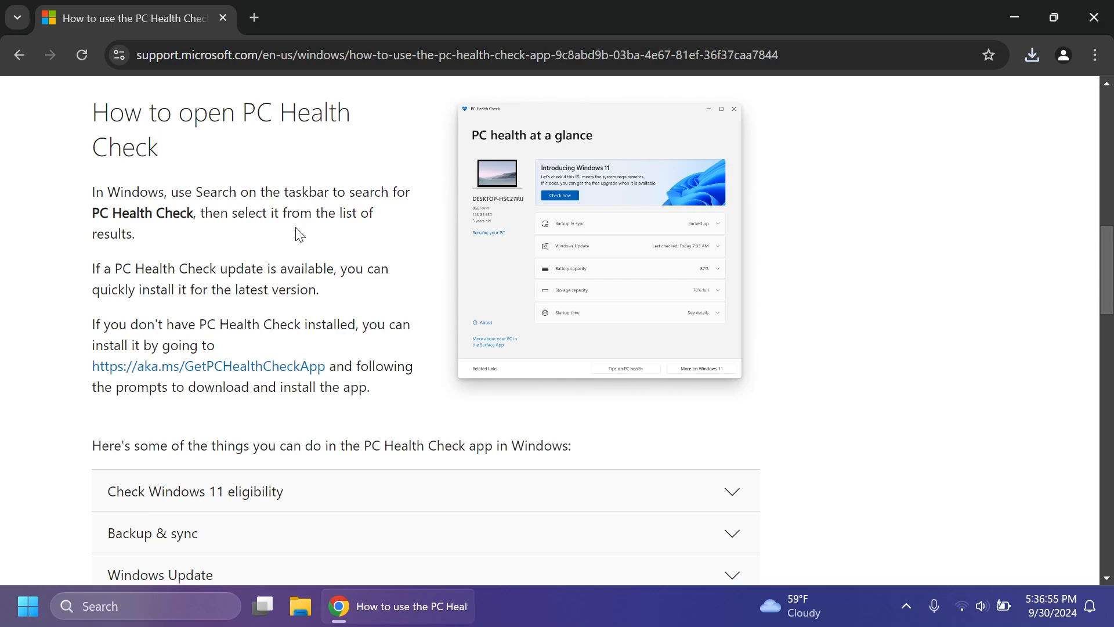
Run WindowsPCHealthCheckSetup.msi from Chrome's downloads and install PC Health Check
click(1031, 55)
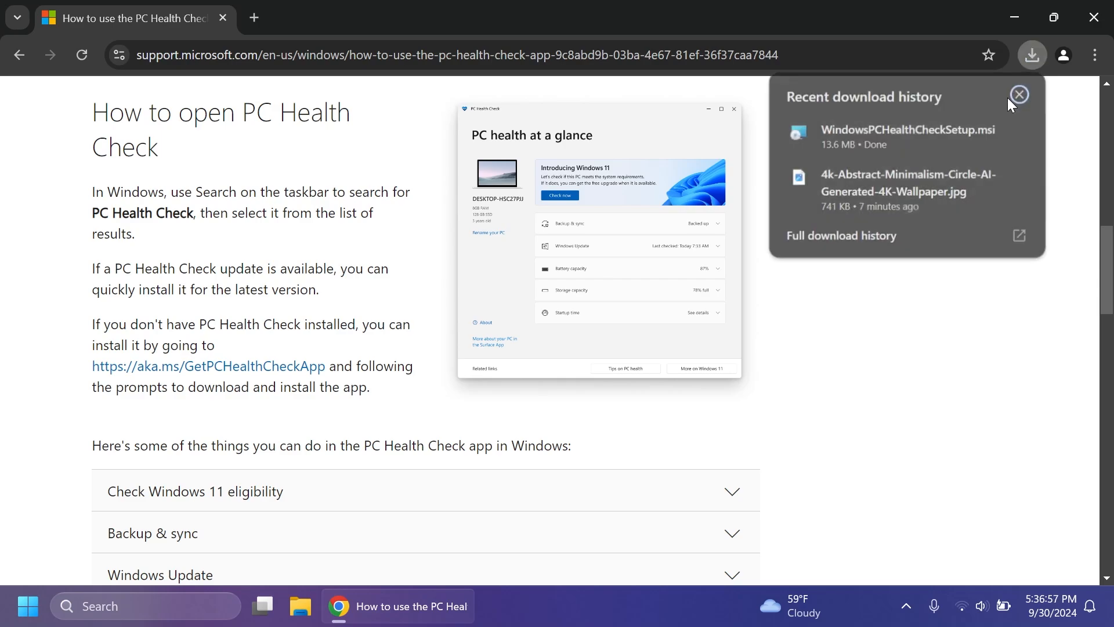
double_click(910, 137)
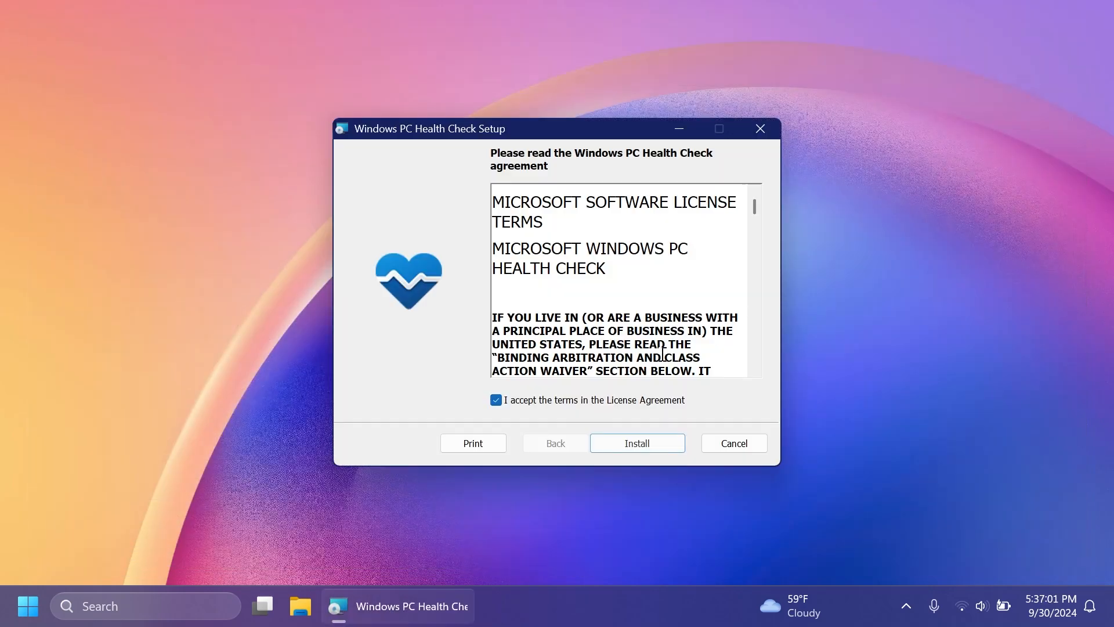
click(636, 443)
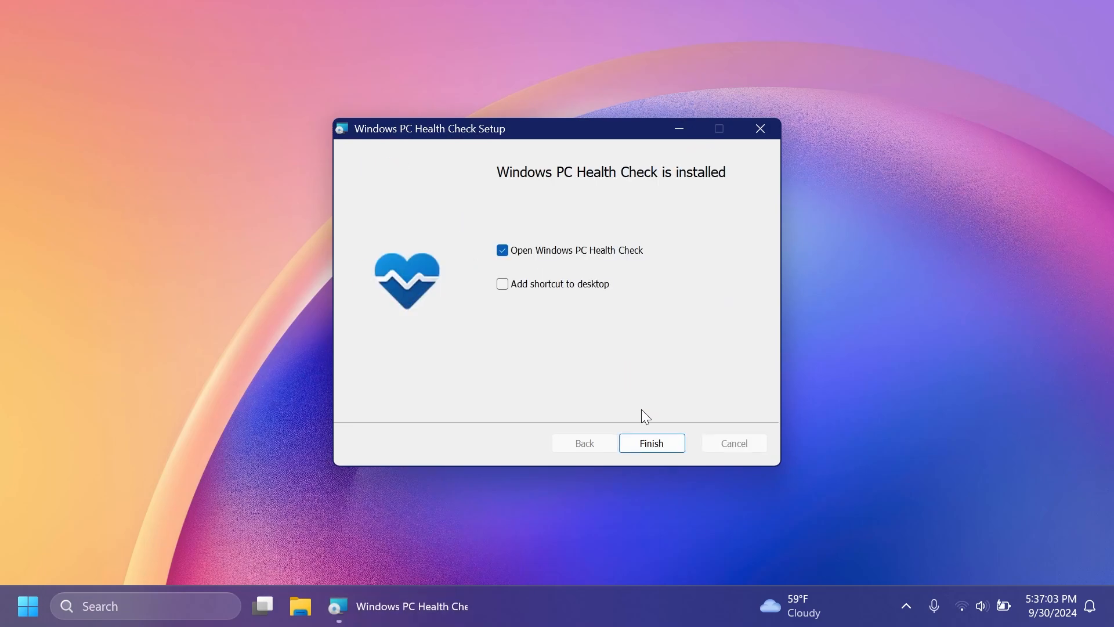
click(650, 443)
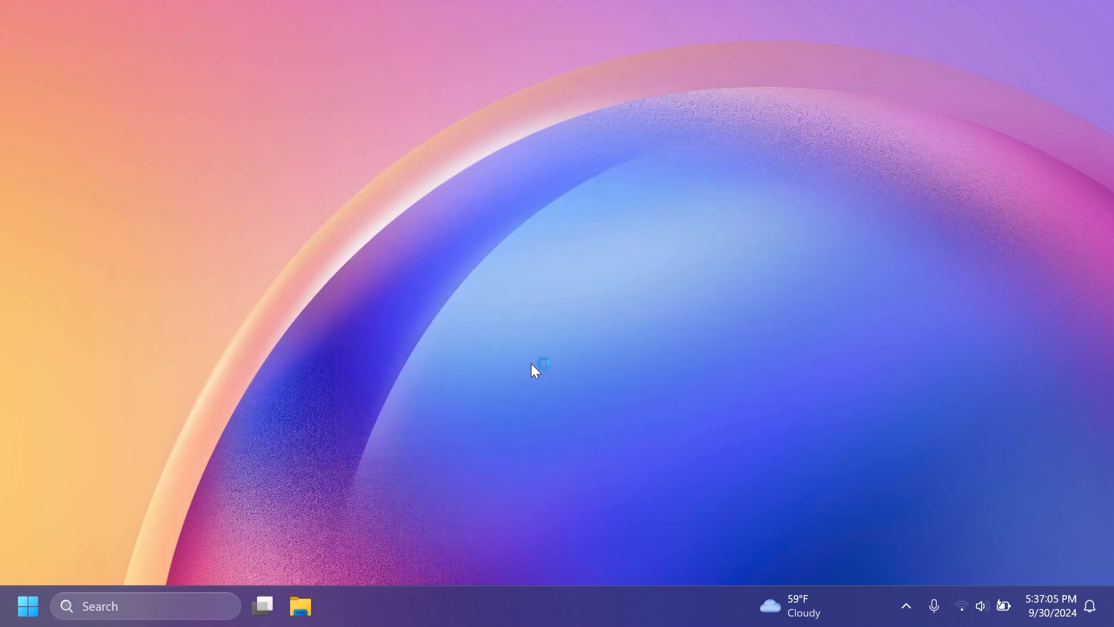
Run the Windows 11 check and scroll through all results confirming requirements are met
double_click(541, 364)
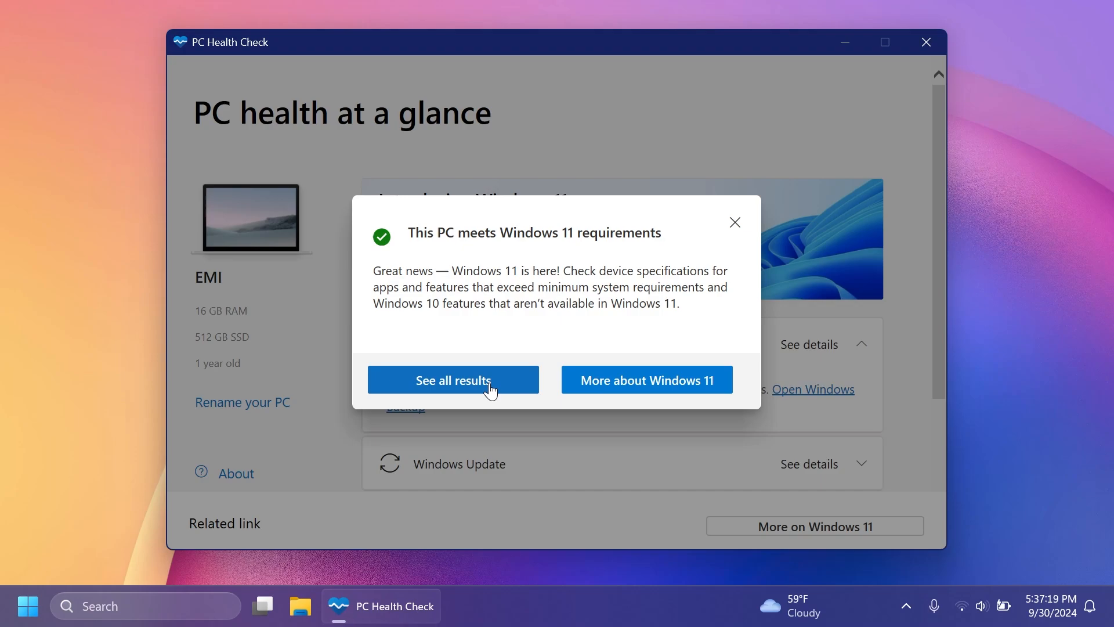
click(452, 379)
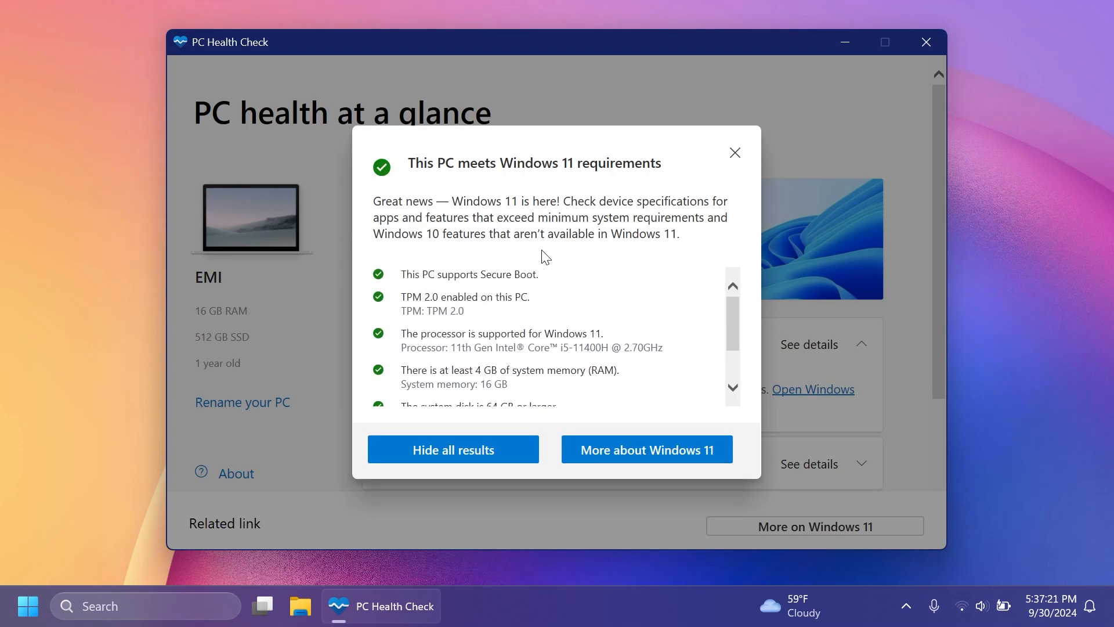
scroll(down, 3)
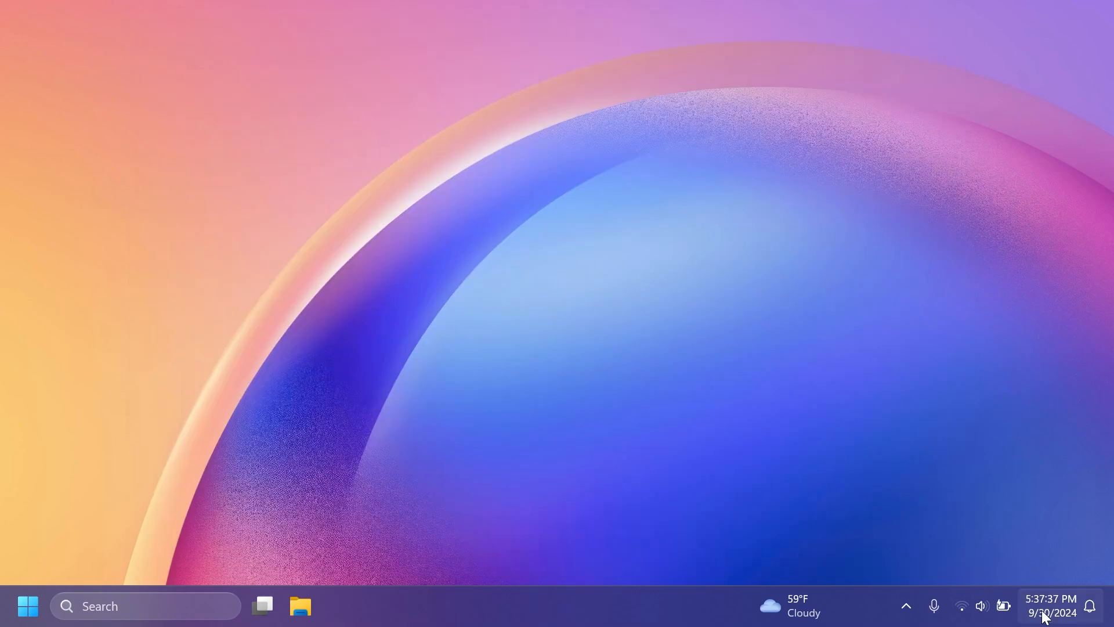
click(1051, 605)
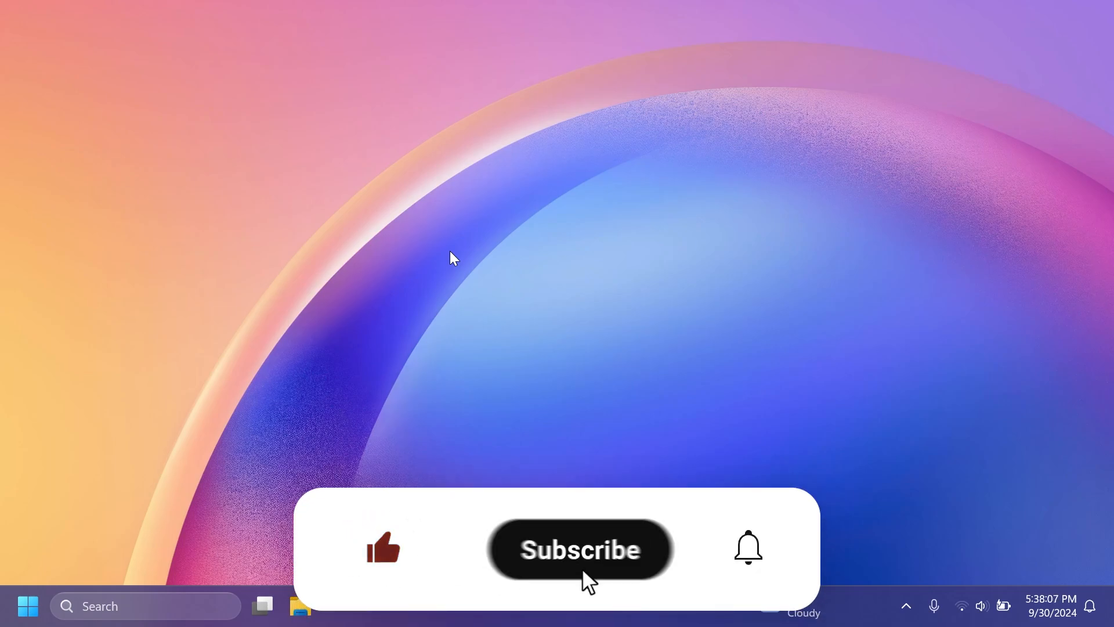
click(580, 549)
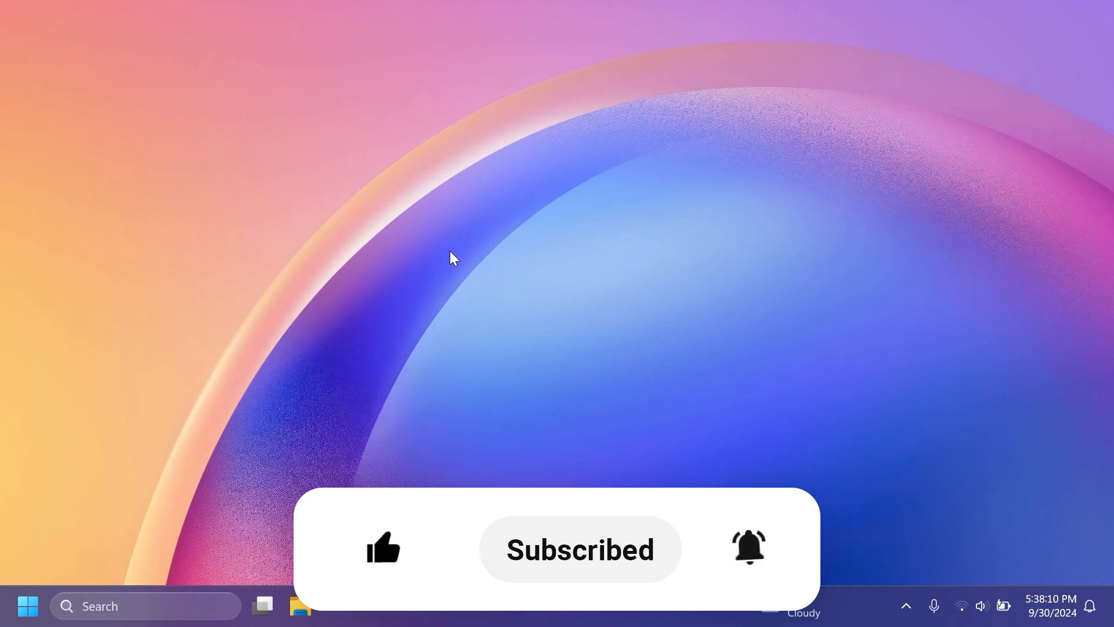